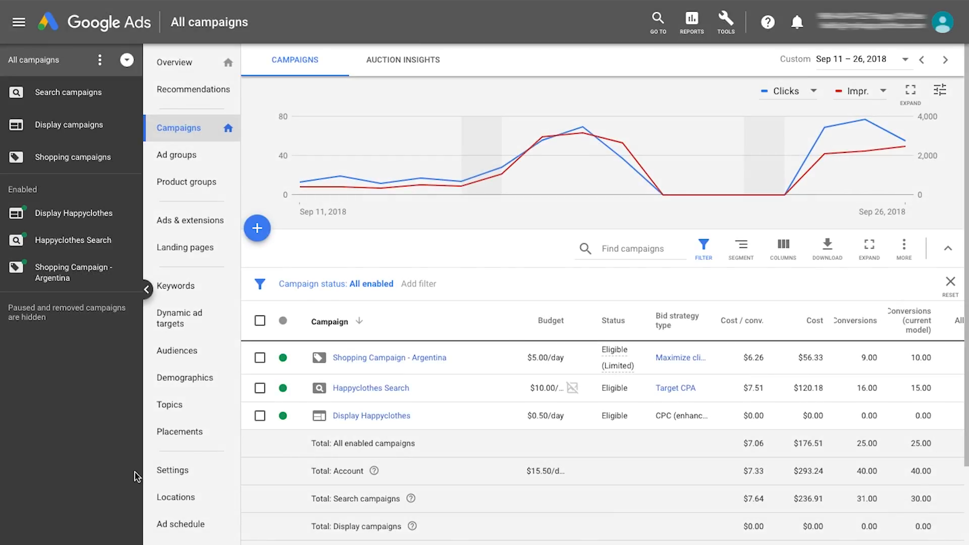
Step: Enable auto-tagging in Account settings so ad click-through URLs are tagged, and save
{"action": "left_click", "coordinate": [173, 470]}
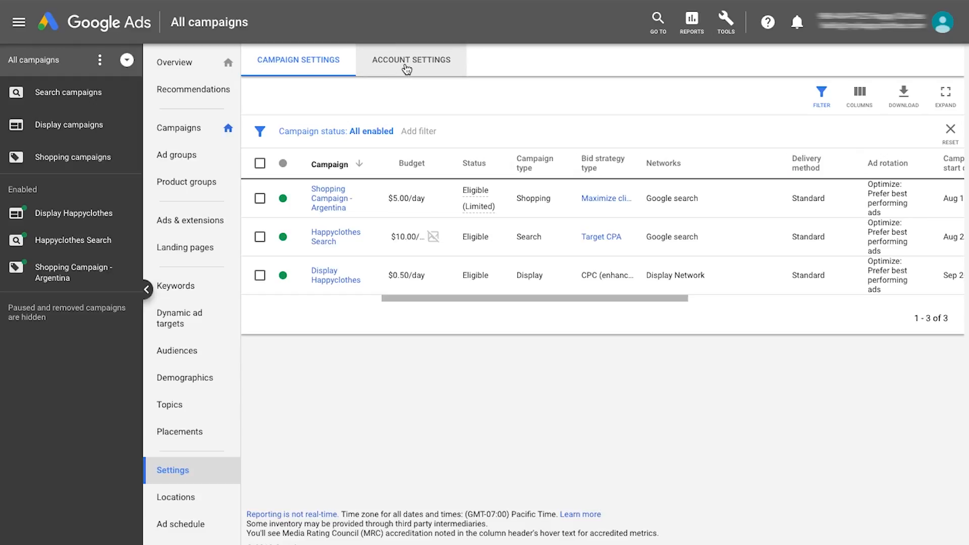
{"action": "left_click", "coordinate": [410, 60]}
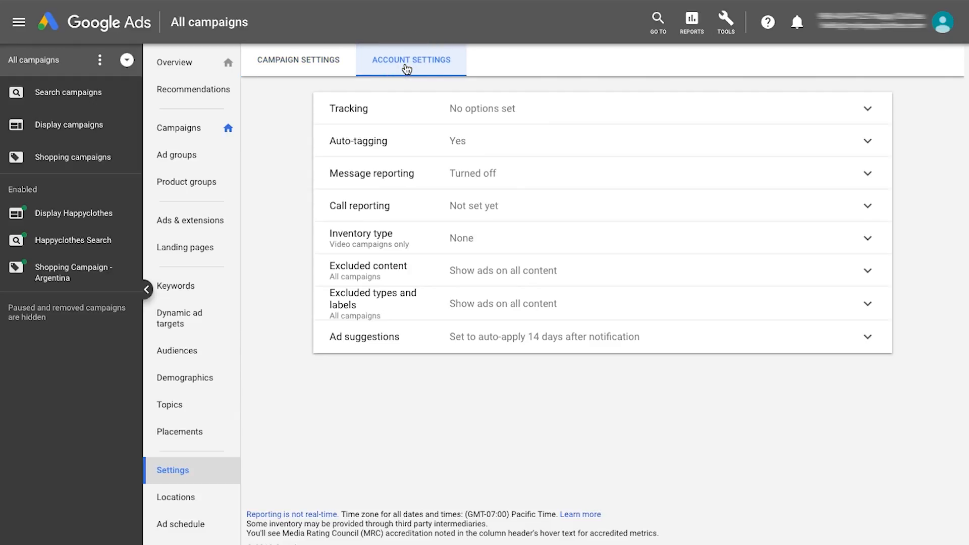
{"action": "left_click", "coordinate": [866, 140]}
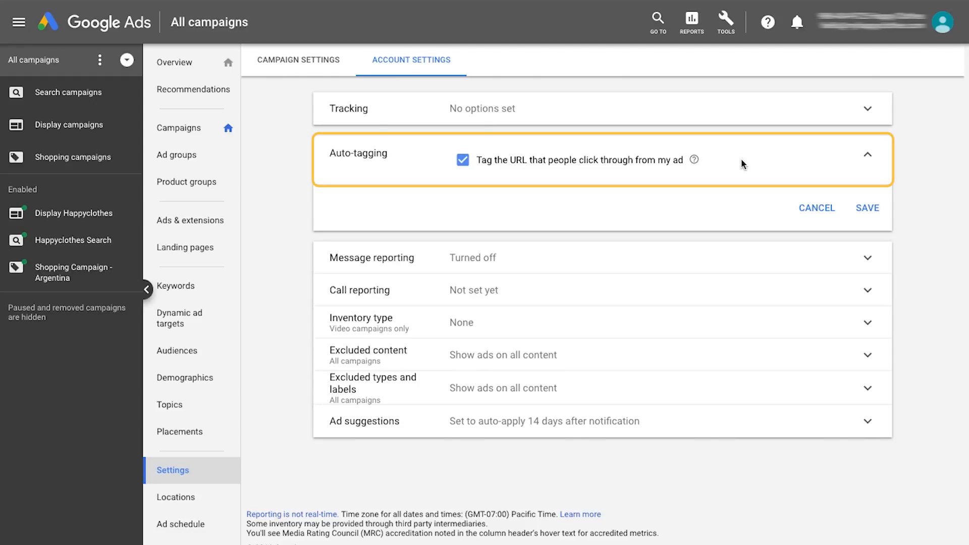
{"action": "left_click", "coordinate": [867, 155]}
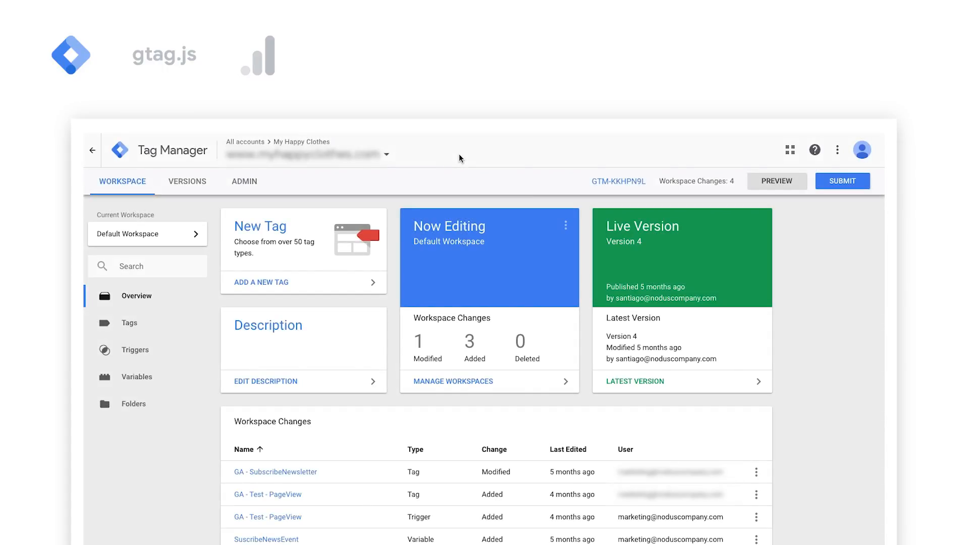
{"action": "mouse_move", "coordinate": [129, 322]}
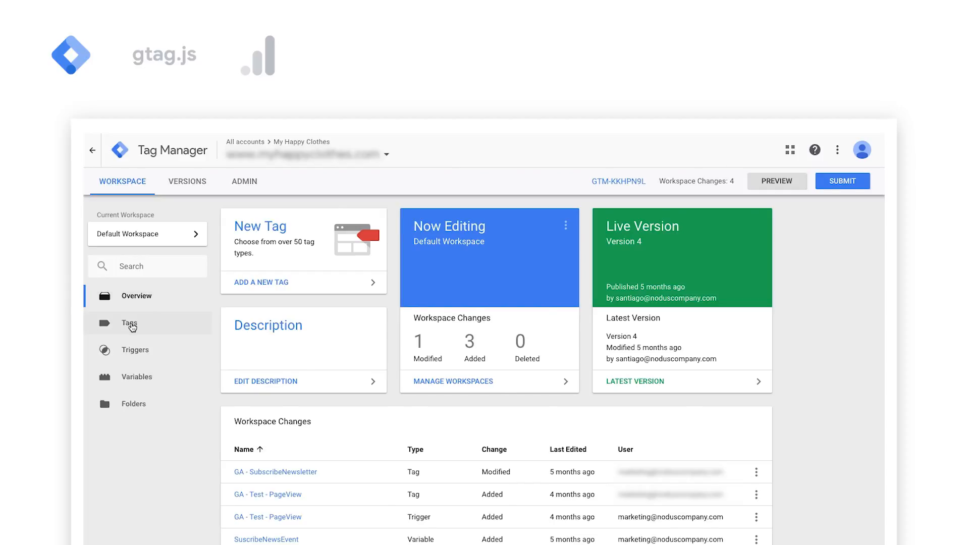
Step: Create a Conversion Linker tag named 'demo' that fires on All Pages
{"action": "left_click", "coordinate": [129, 323]}
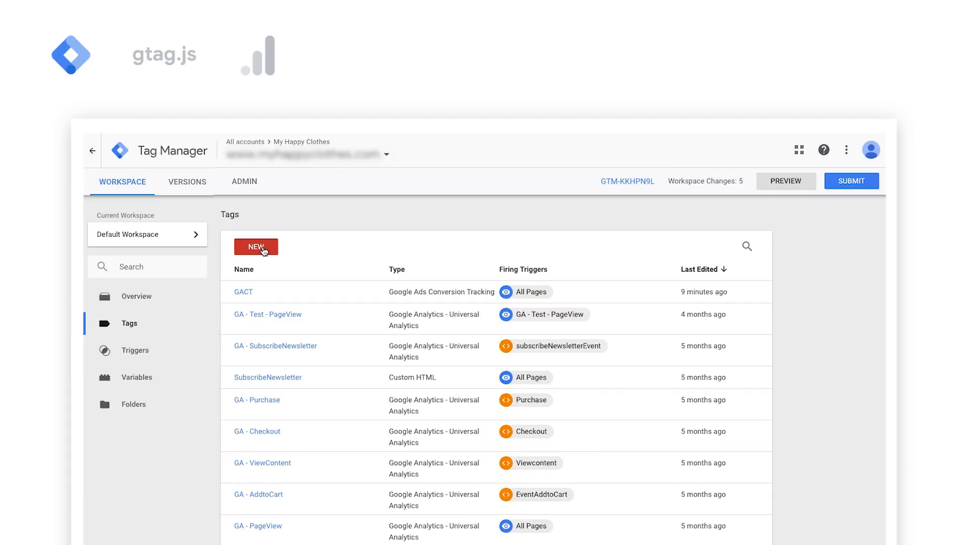
{"action": "left_click", "coordinate": [255, 247]}
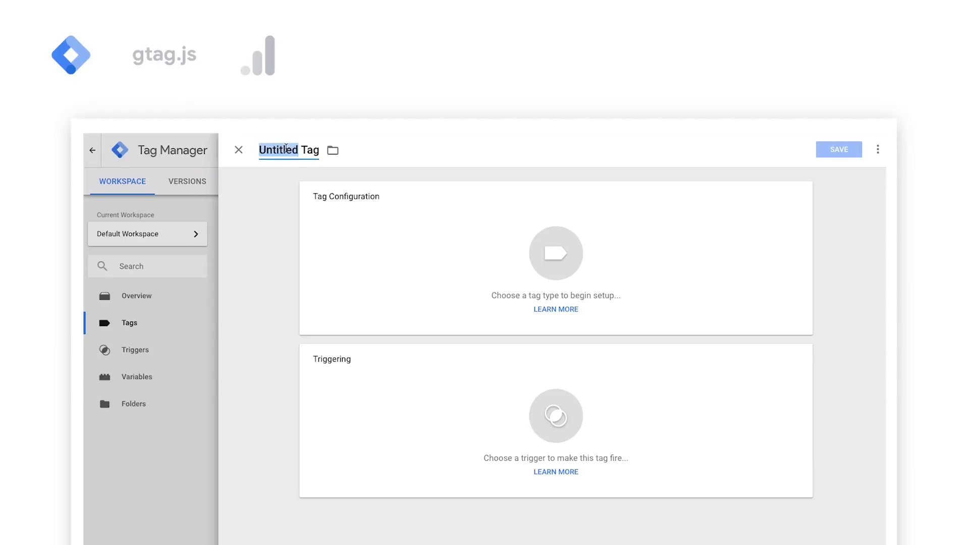
{"action": "type", "text": "demo"}
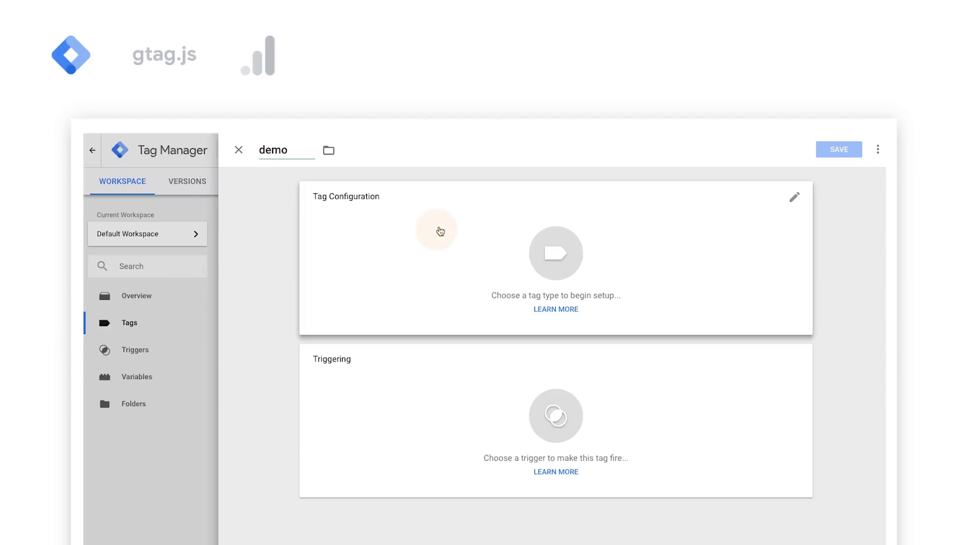
{"action": "left_click", "coordinate": [554, 253]}
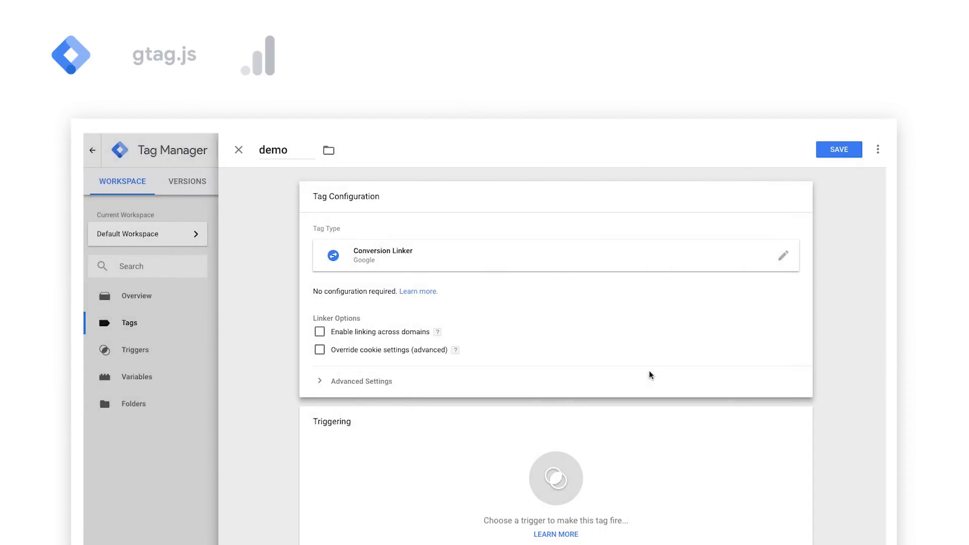
{"action": "left_click", "coordinate": [555, 478]}
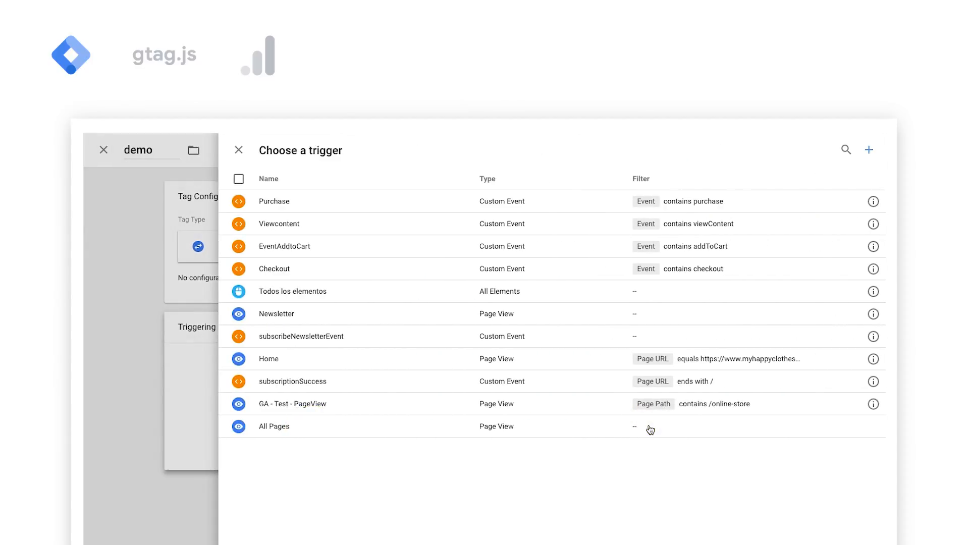
{"action": "left_click", "coordinate": [273, 426]}
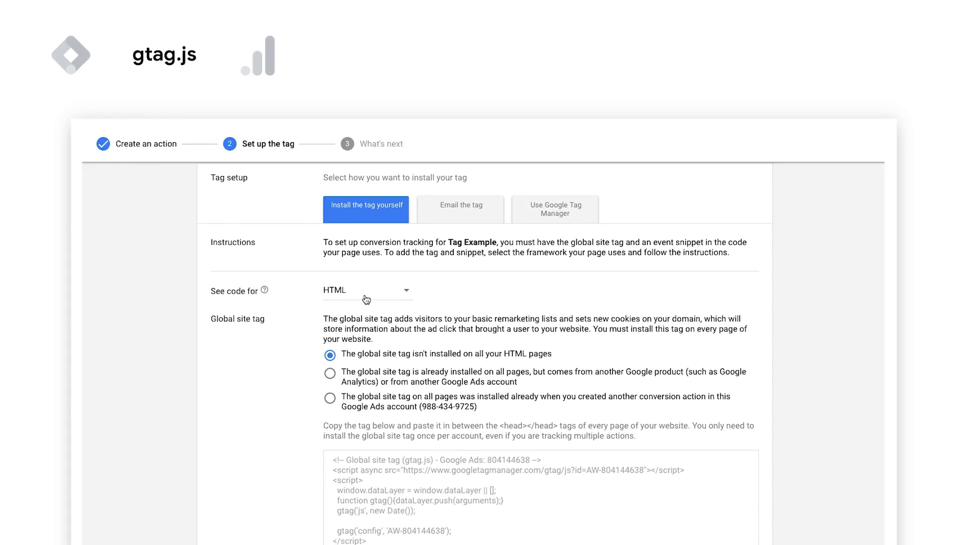
Step: Scroll down through the HTML global site tag code and back up
{"action": "scroll", "scroll_direction": "down", "scroll_amount": 3}
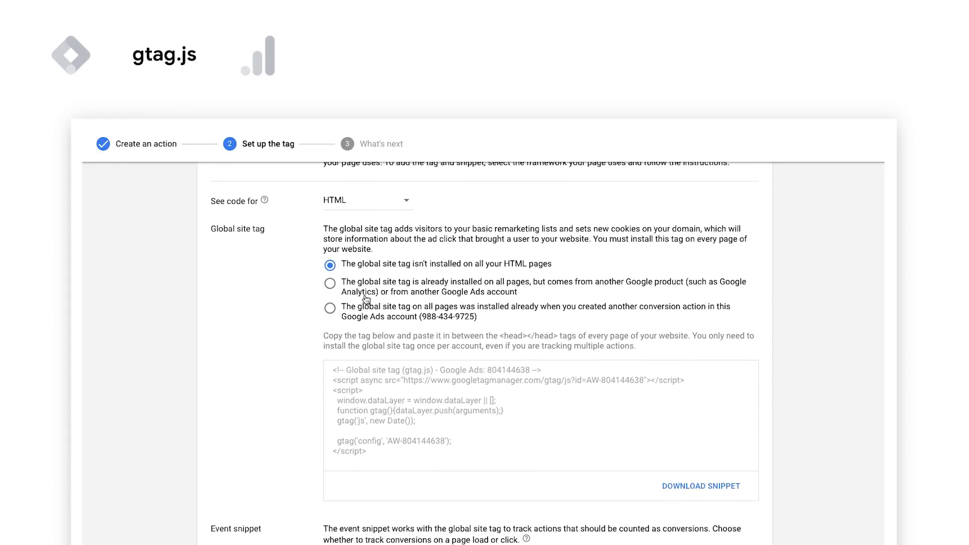
{"action": "scroll", "scroll_direction": "down", "scroll_amount": 3}
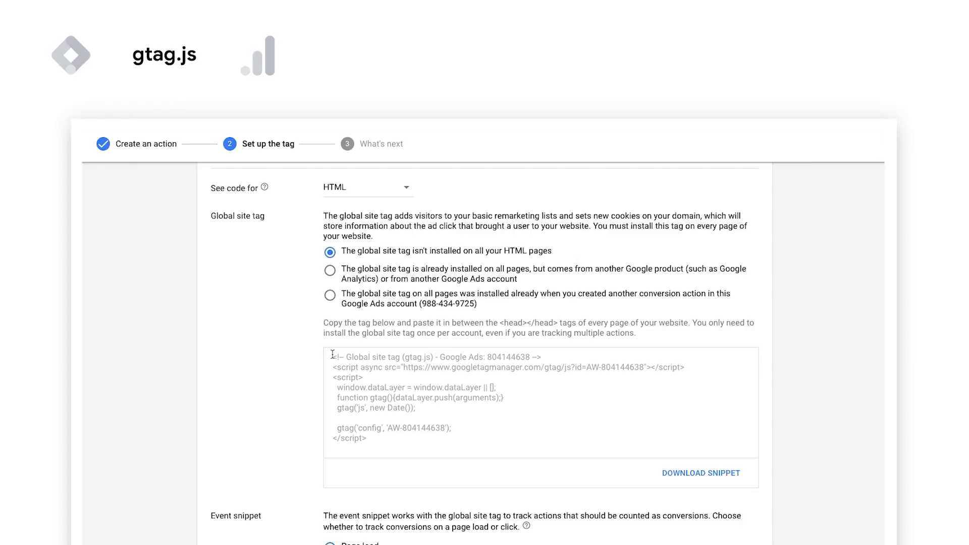
{"action": "scroll", "scroll_direction": "up", "scroll_amount": 3}
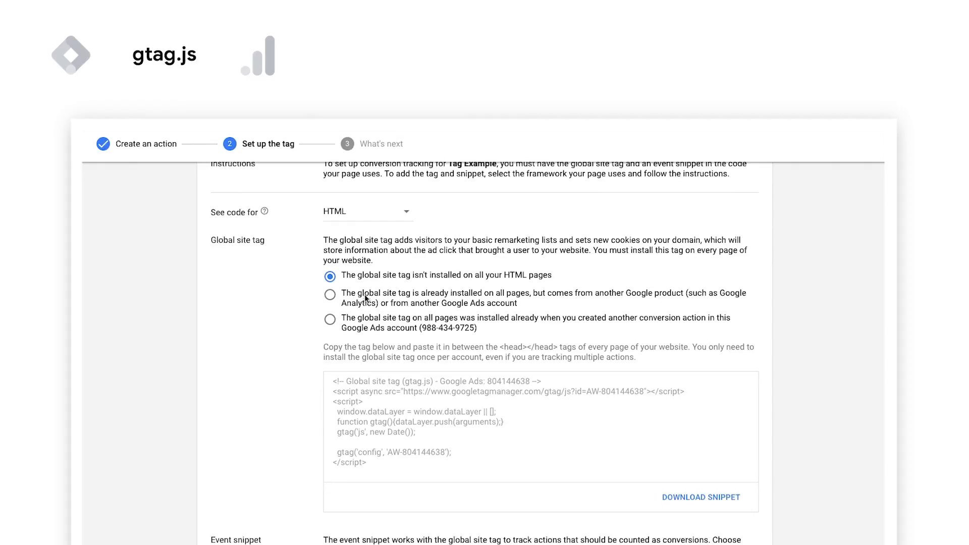
{"action": "scroll", "scroll_direction": "up", "scroll_amount": 3}
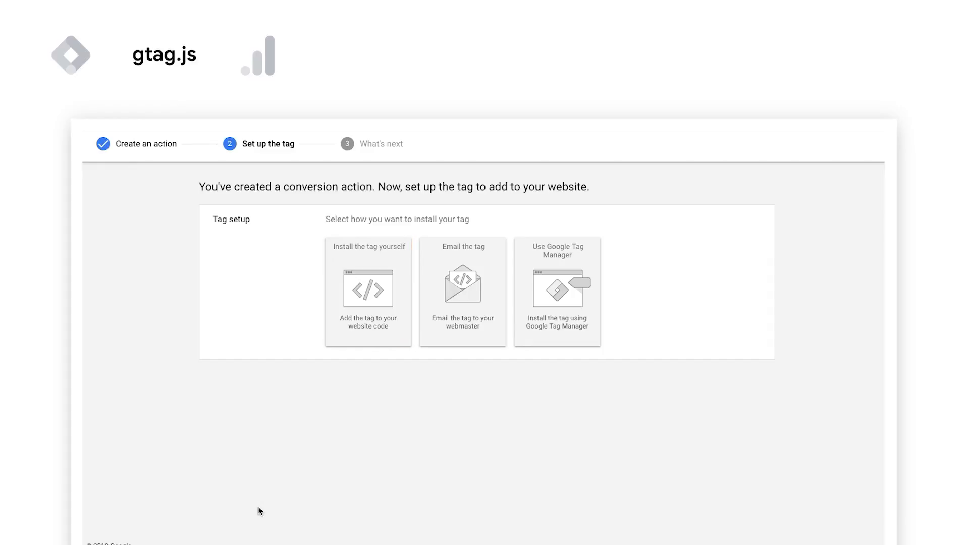
Step: Exit the conversion tag setup to the All campaigns overview
{"action": "left_click", "coordinate": [462, 290]}
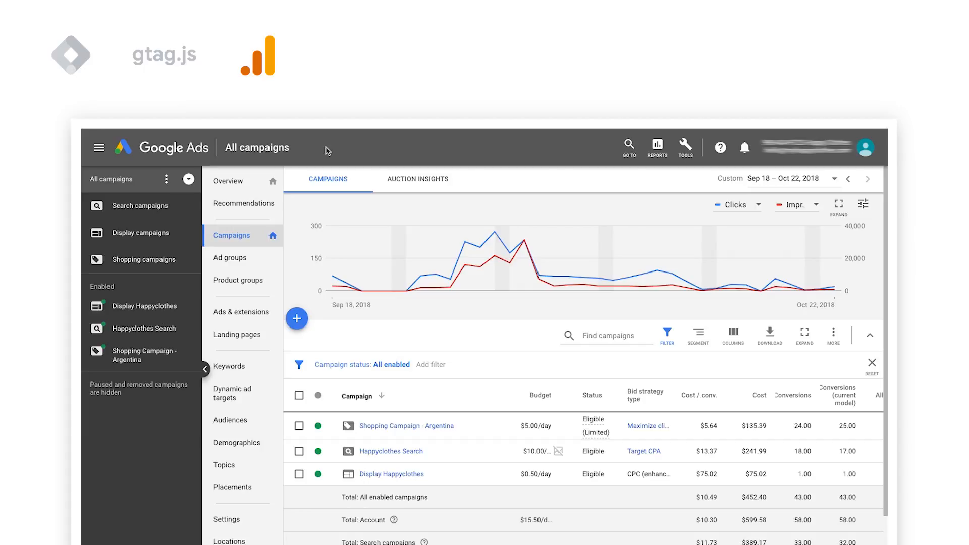
Step: From Linked accounts, start linking the My Happy Clothes Google Analytics property
{"action": "left_click", "coordinate": [685, 147]}
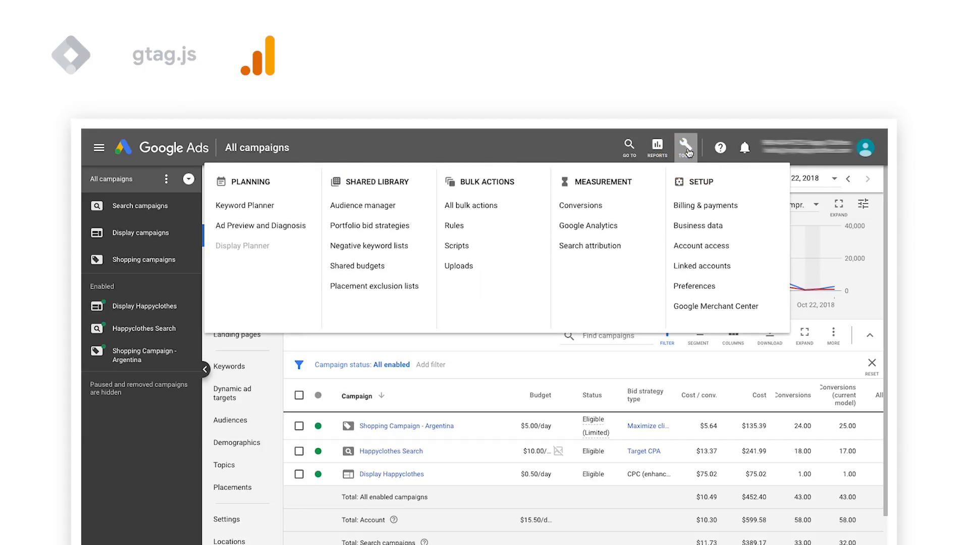
{"action": "mouse_move", "coordinate": [693, 266]}
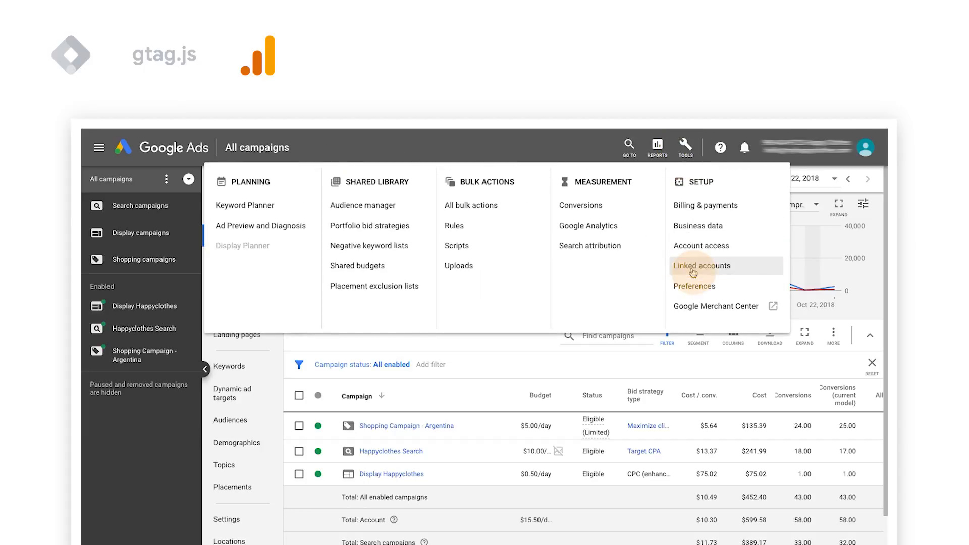
{"action": "left_click", "coordinate": [701, 266]}
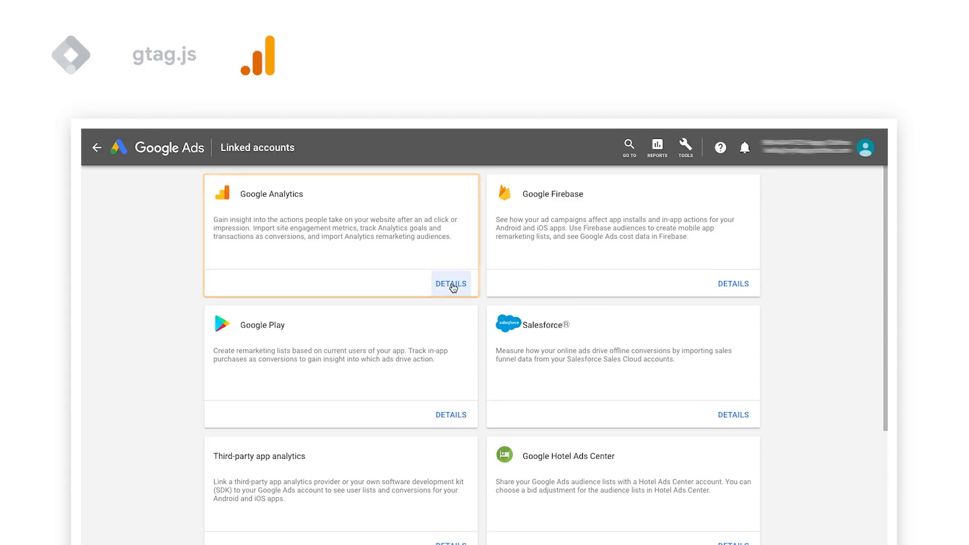
{"action": "left_click", "coordinate": [451, 284]}
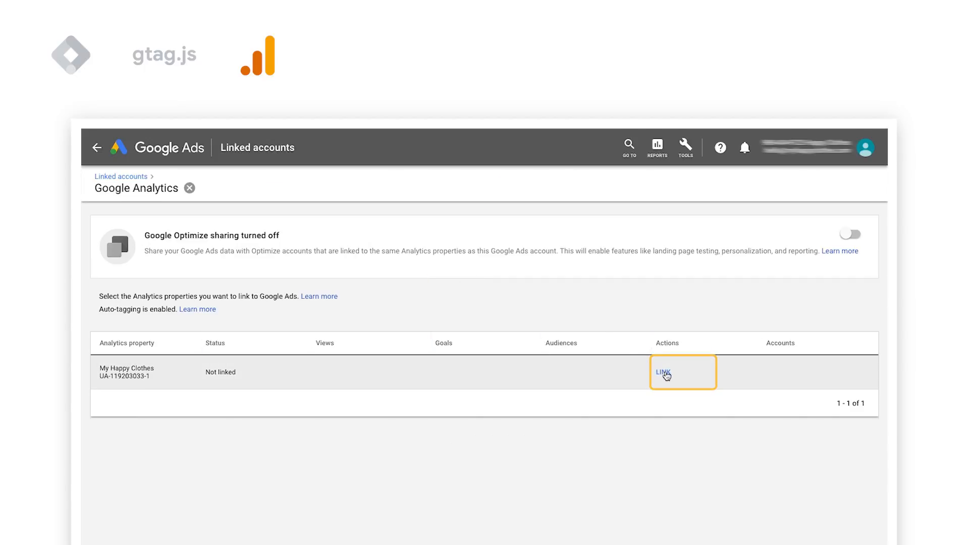
{"action": "left_click", "coordinate": [663, 371]}
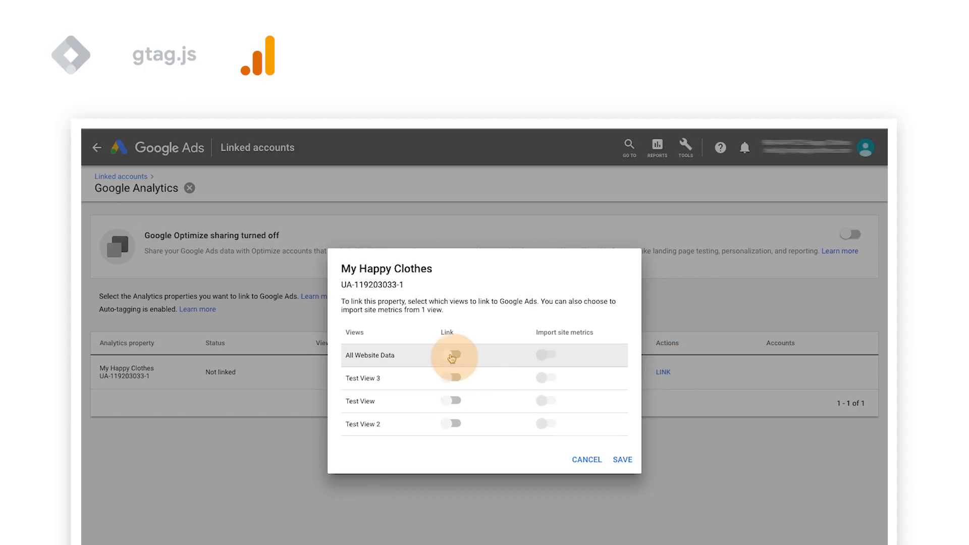